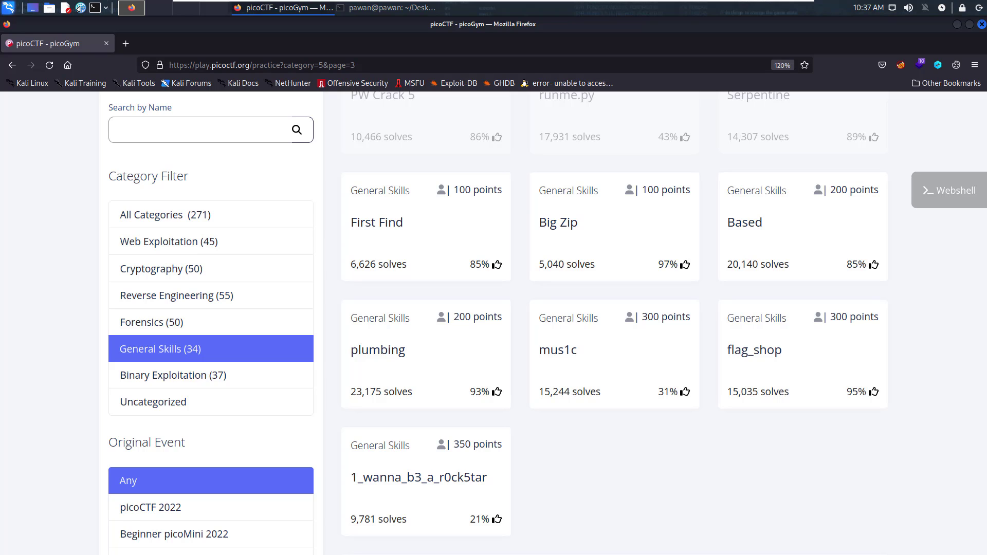
mouse_move(434, 296)
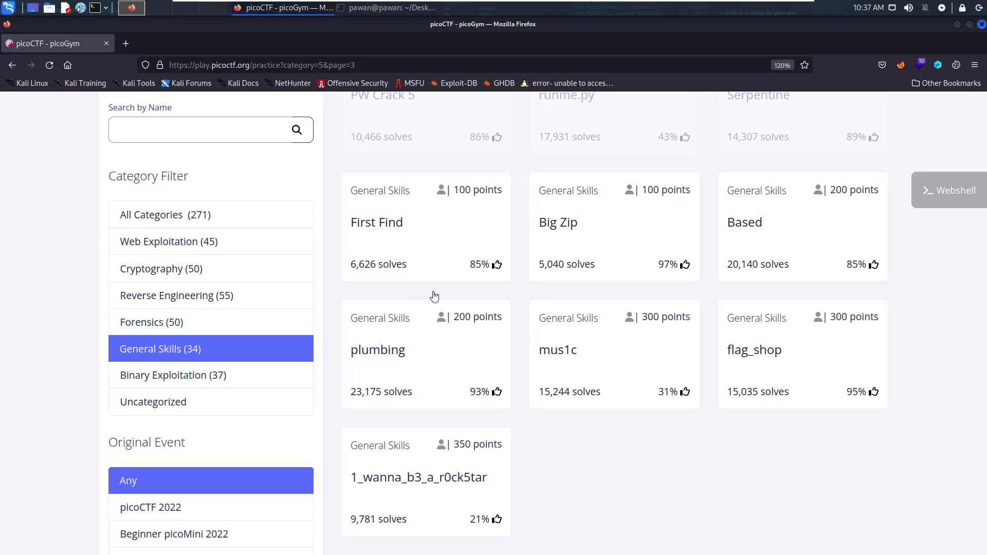
Step: Download the First Find challenge archive as files.zip into the picoctf folder
left_click(376, 222)
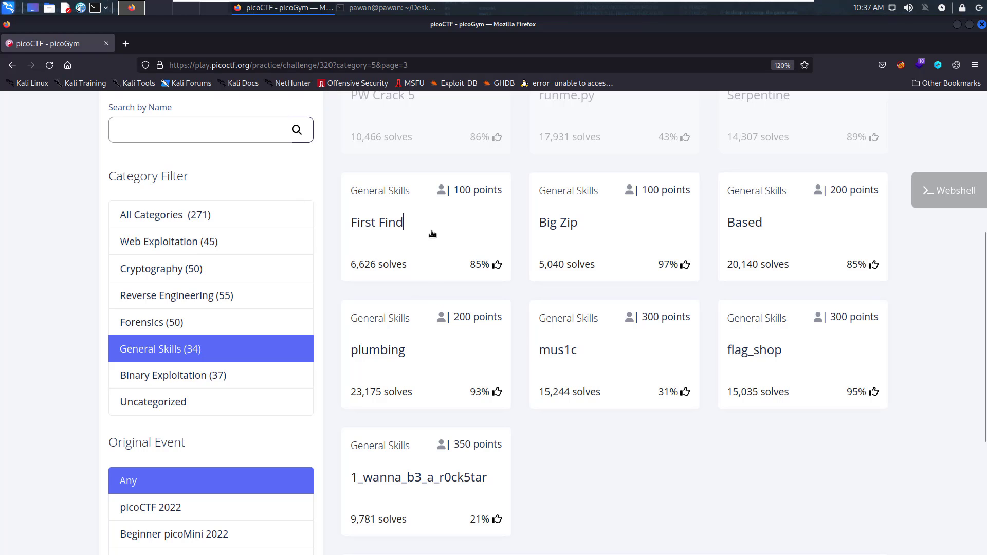
left_click(377, 222)
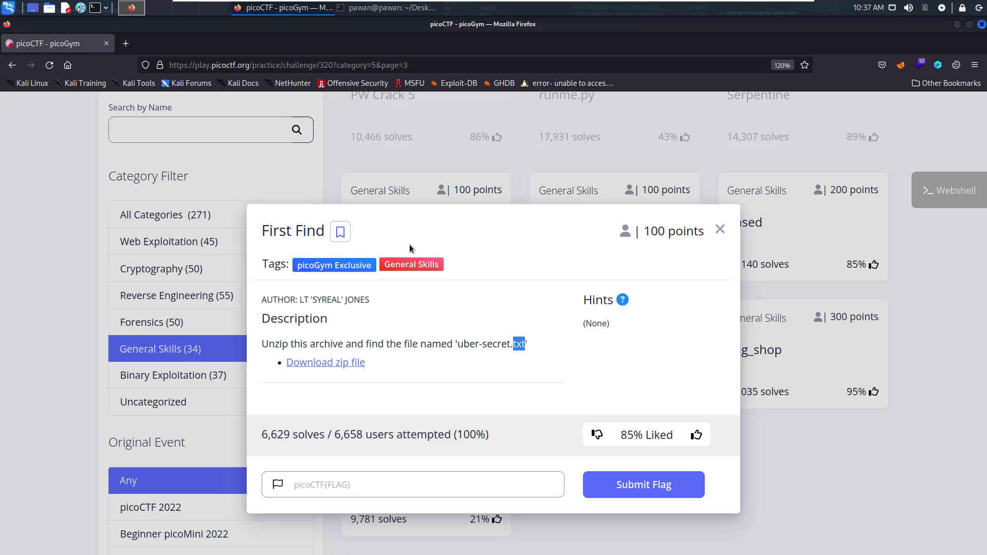
left_click(325, 362)
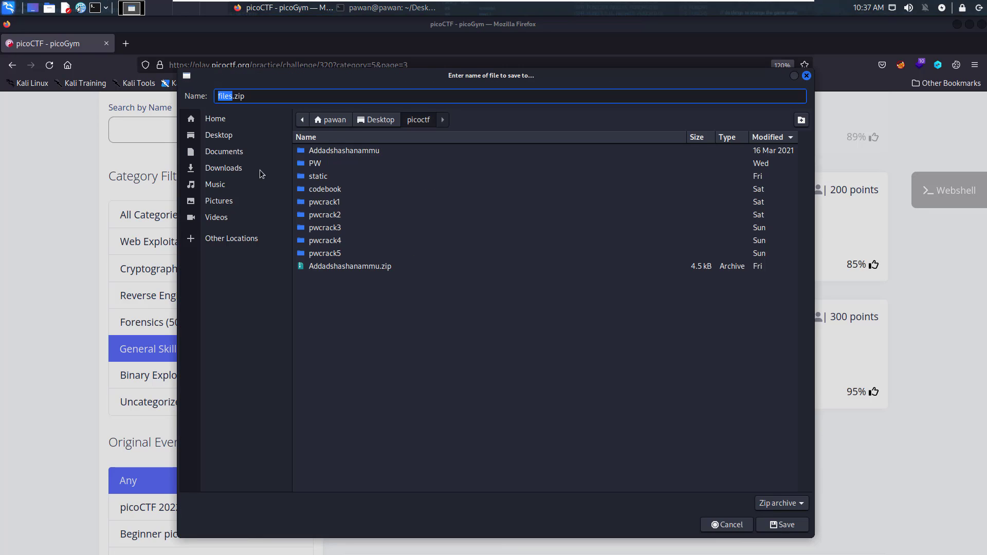
mouse_move(664, 429)
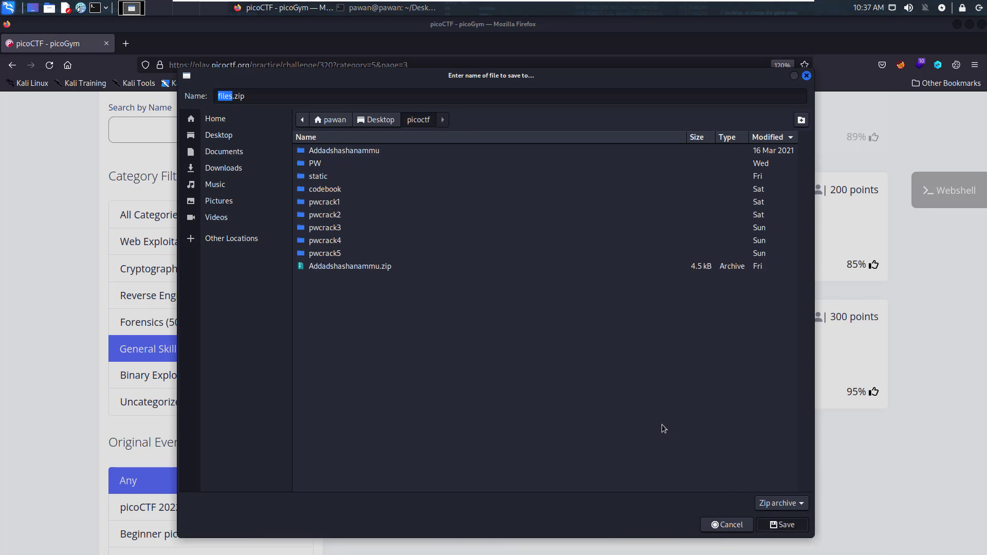
left_click(781, 524)
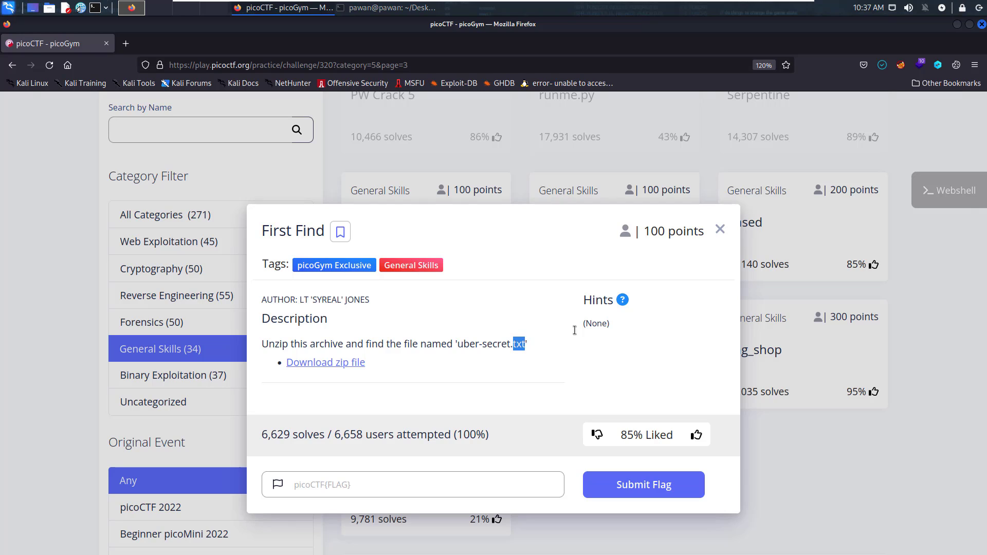
Step: Run 'unzip files.zip' in the picoctf folder and grab the target file name uber-secret.txt
left_click(131, 8)
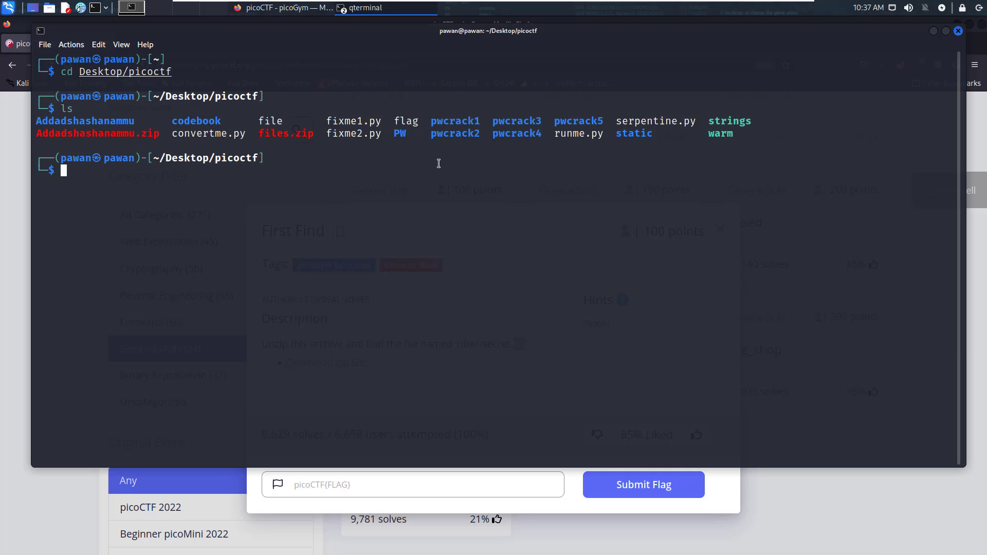
double_click(285, 133)
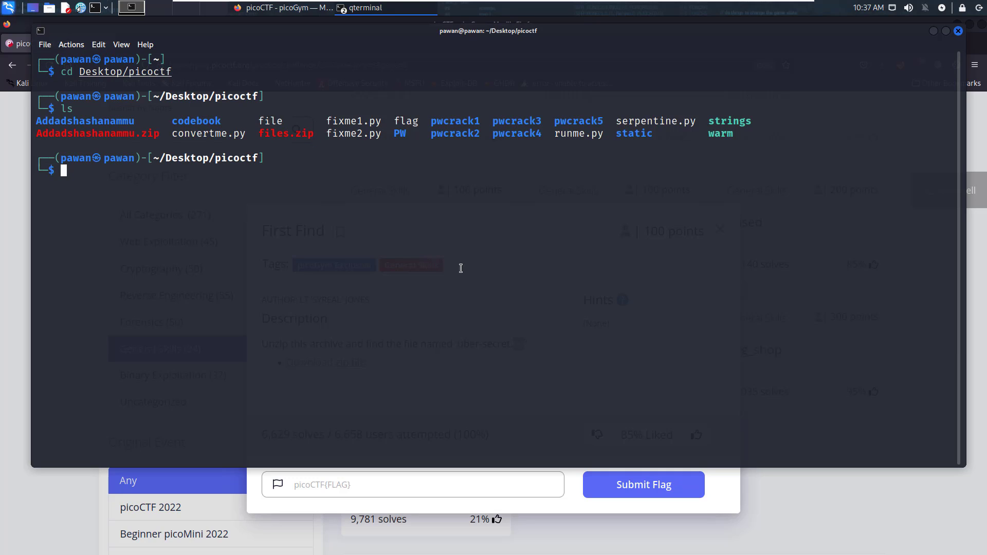
type("unzip files.zip")
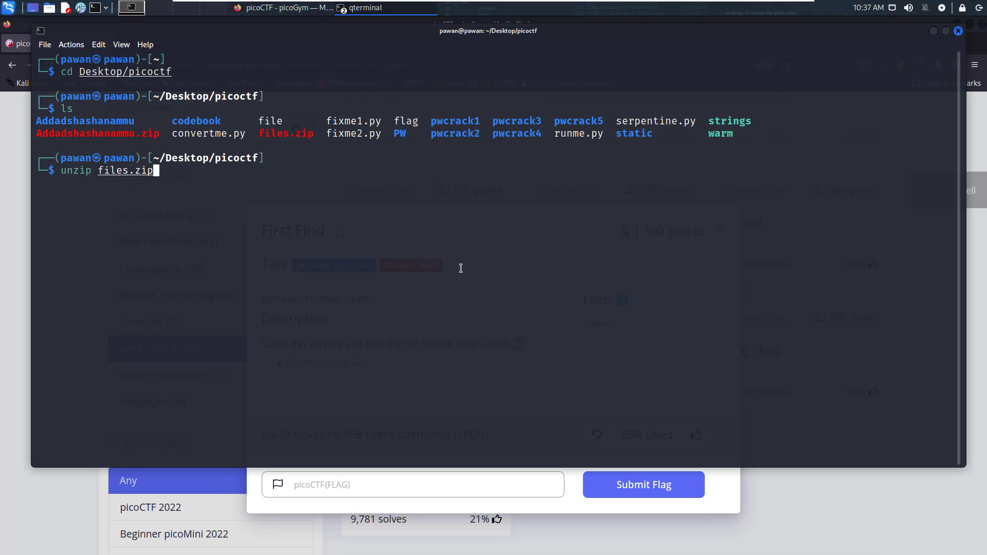
key("Return")
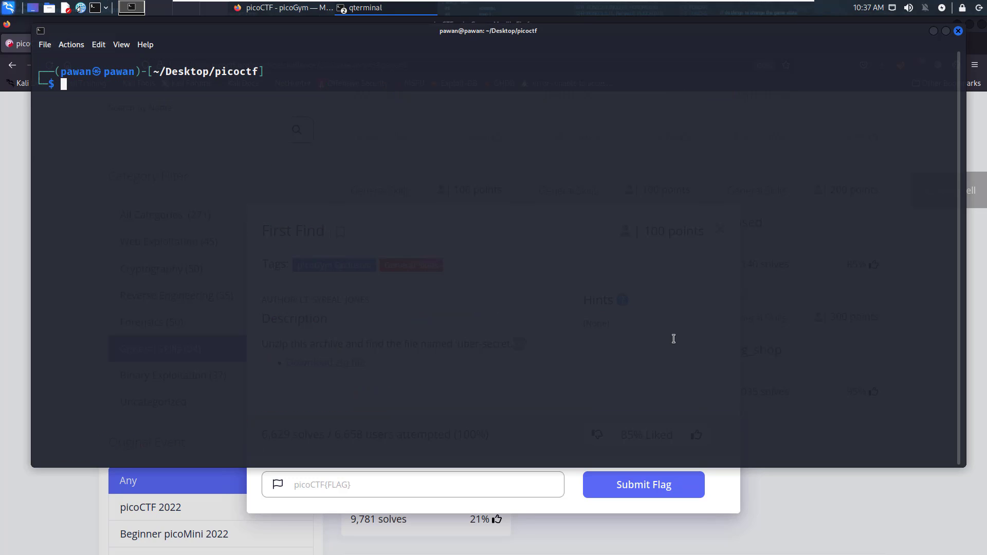
mouse_move(560, 505)
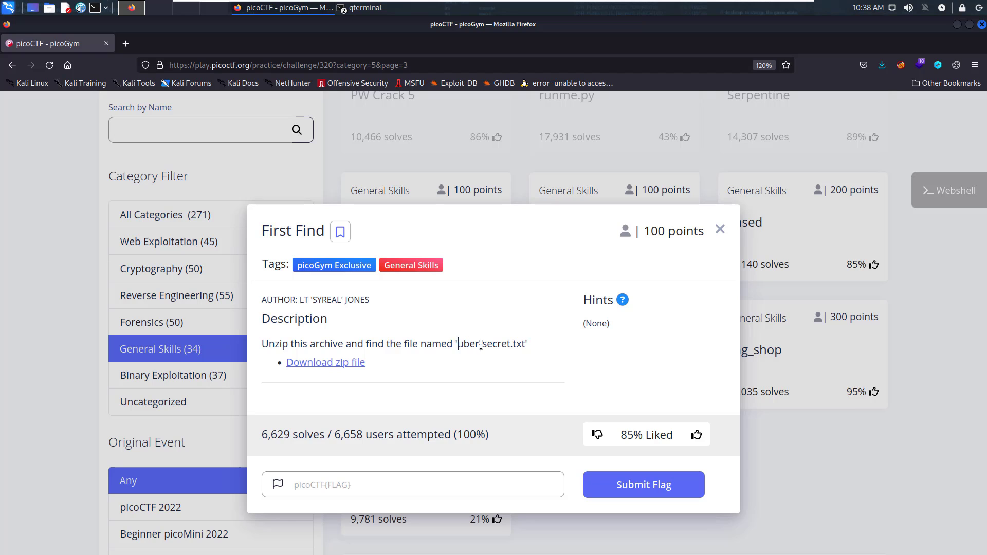
double_click(492, 344)
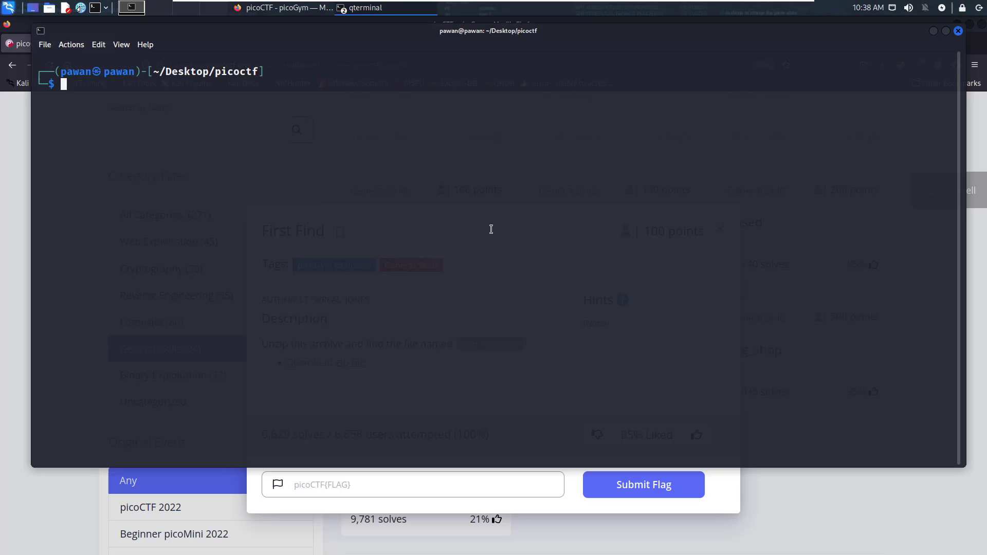
mouse_move(554, 223)
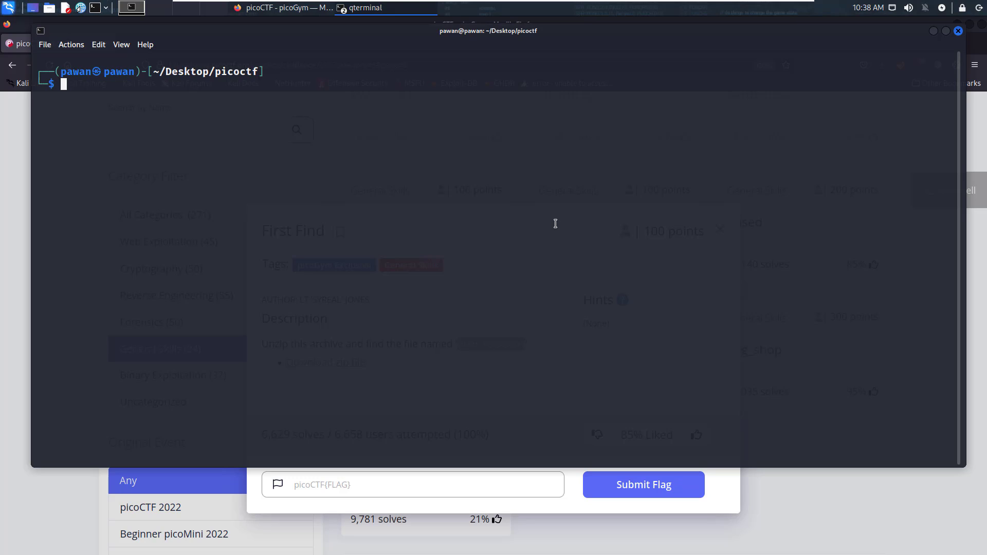
Step: List the extracted files tree with find and filter it with grep for uber-secret.txt's path
type("find uber-secret.txt files")
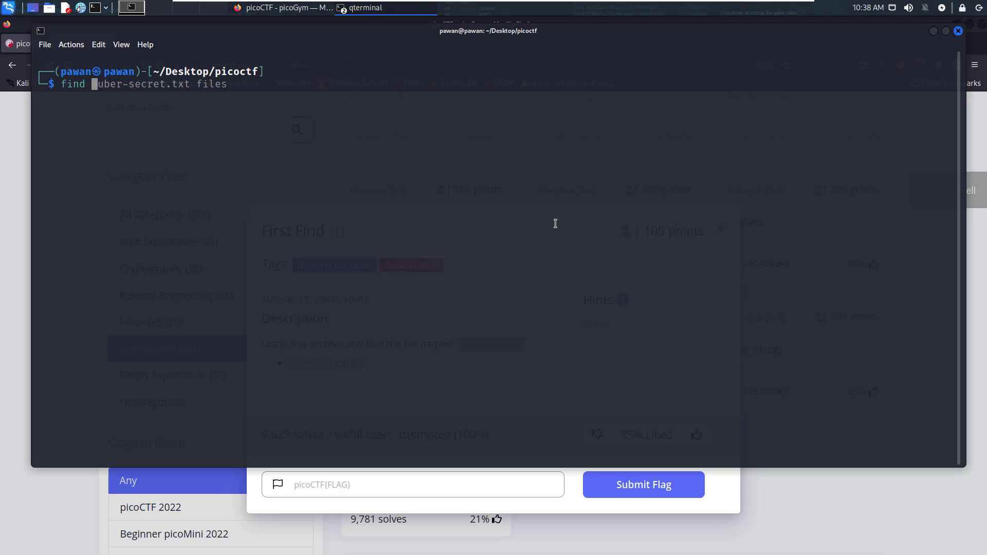
key("Return")
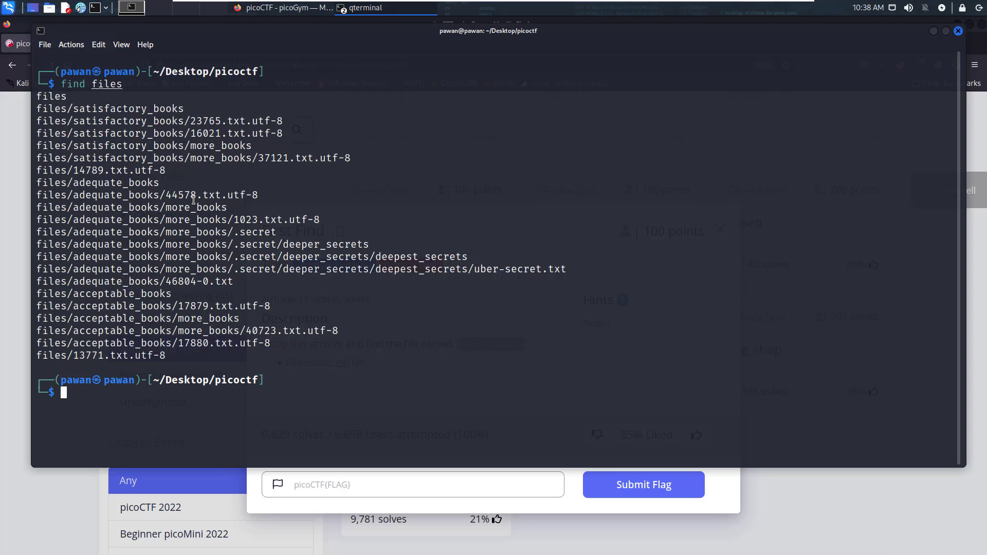
double_click(107, 85)
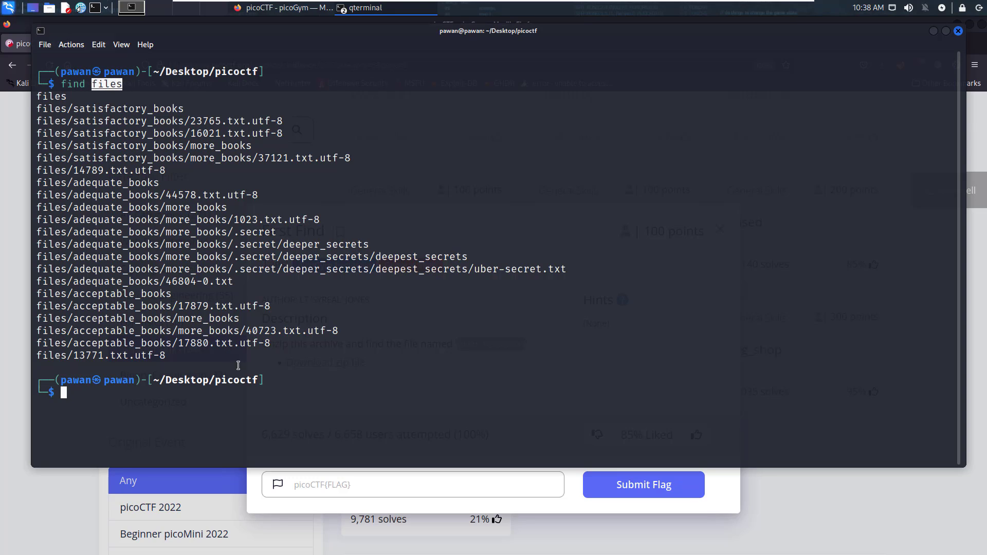
type("find files")
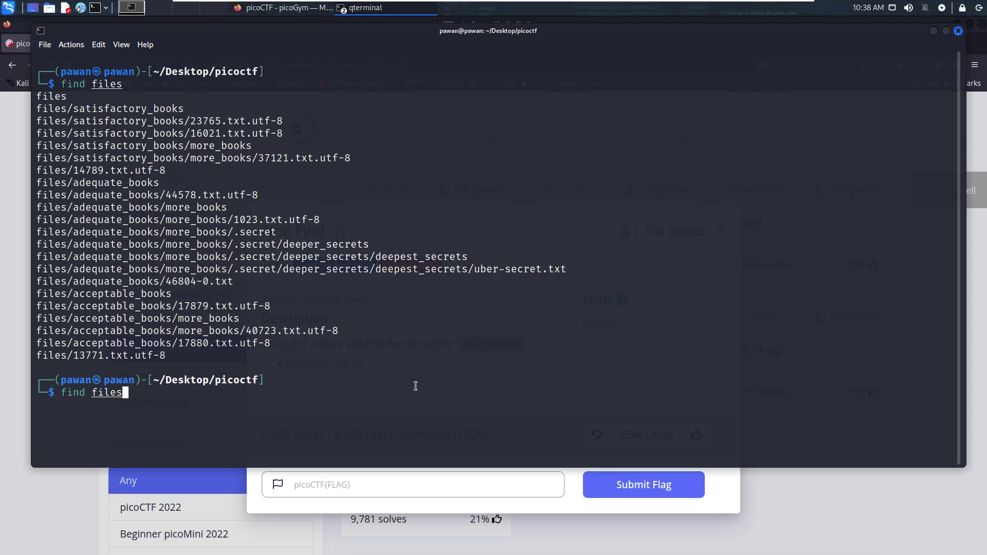
type("| gr")
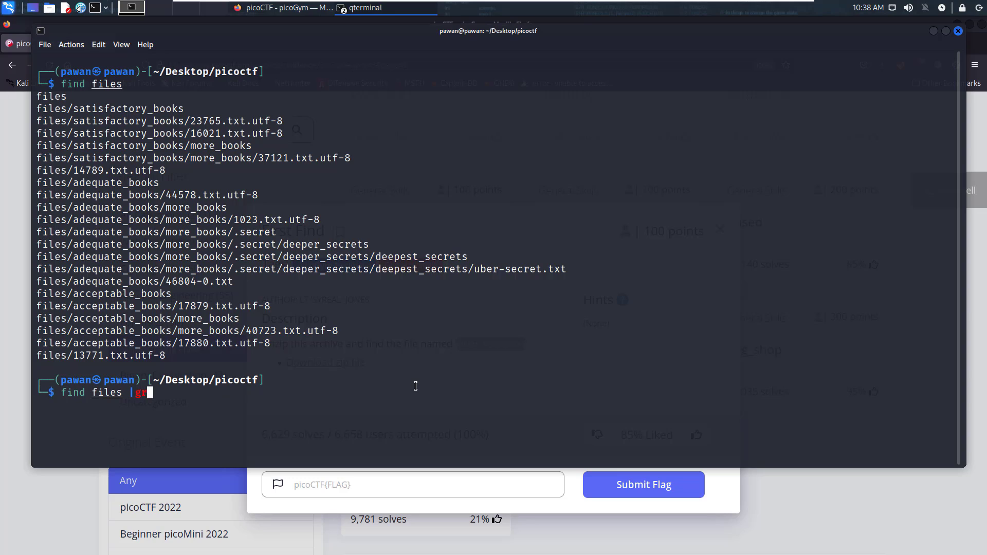
key("Return")
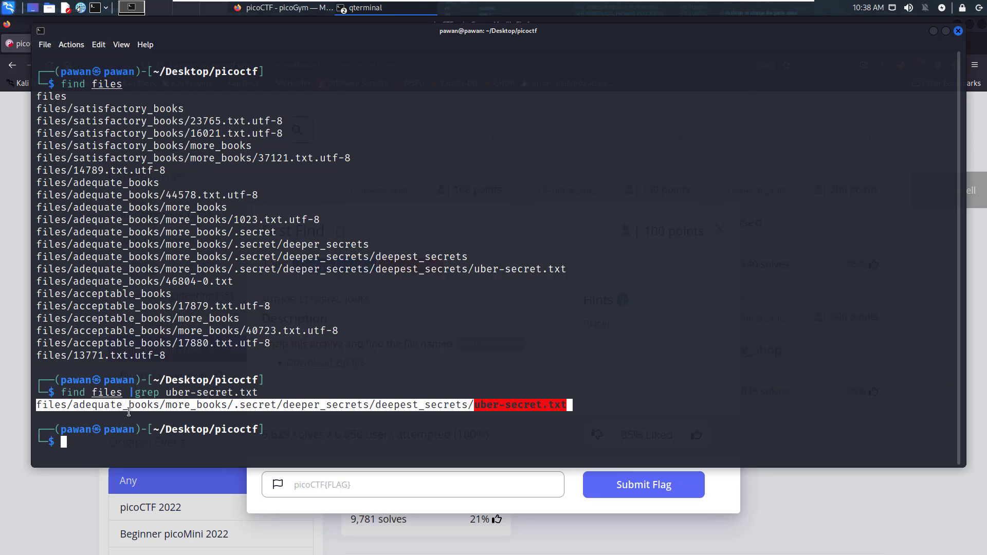
mouse_move(451, 407)
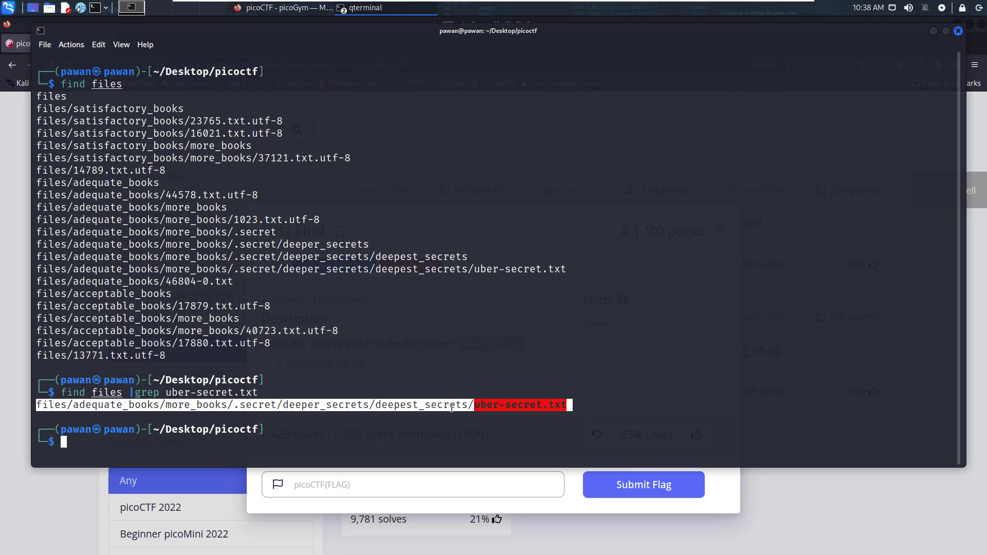
type("cat file")
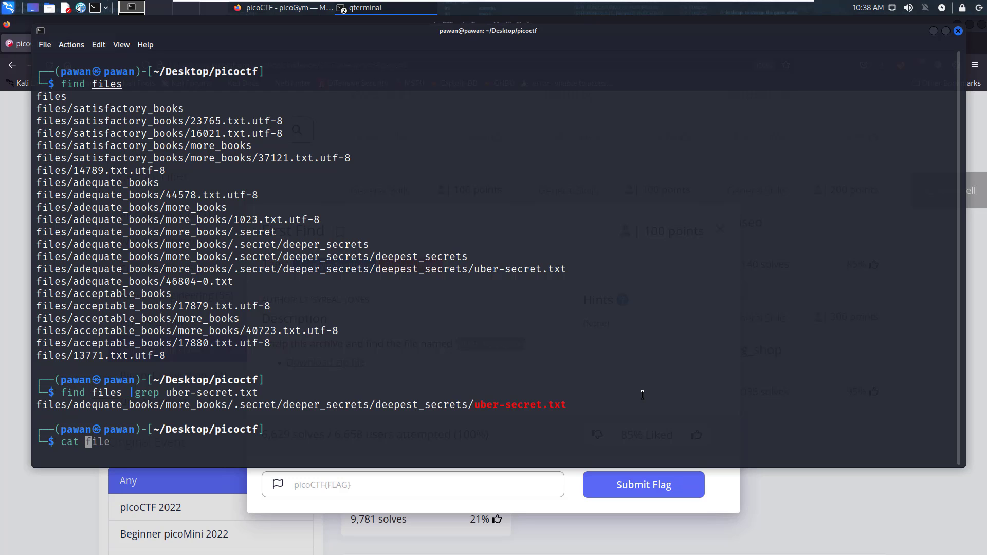
Step: Cat uber-secret.txt to print the flag picoCTF{f1nd_15_f457_ab443fd1} and copy it
key("Return")
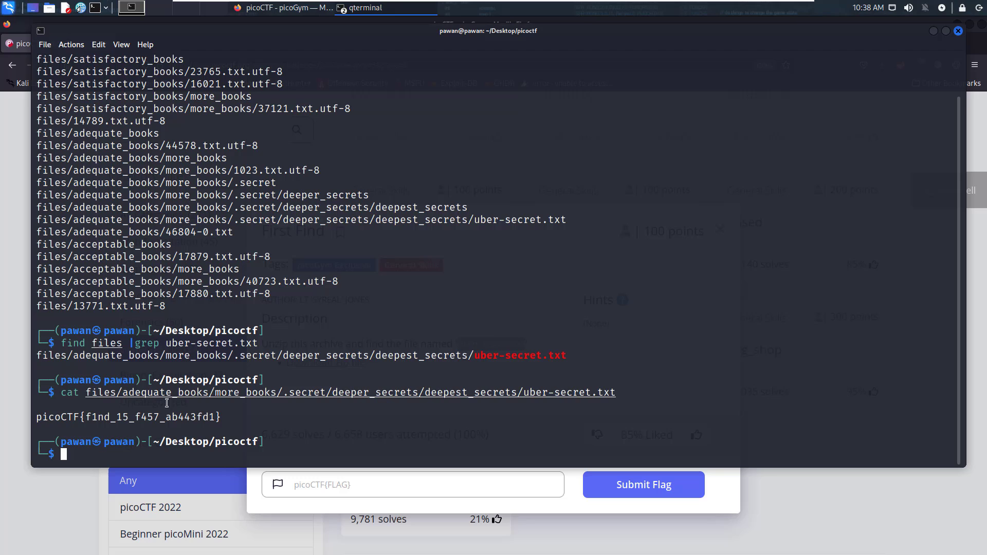
double_click(128, 417)
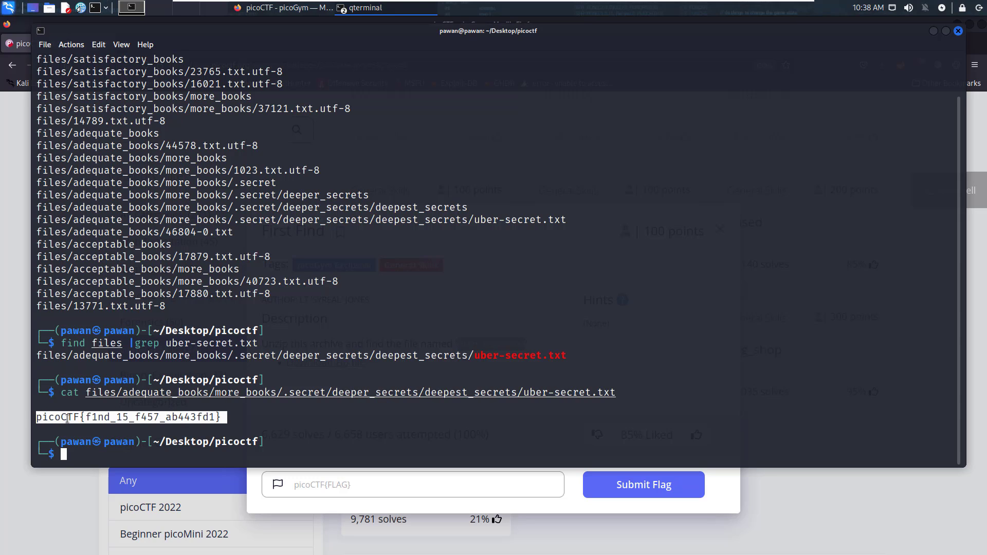
mouse_move(372, 513)
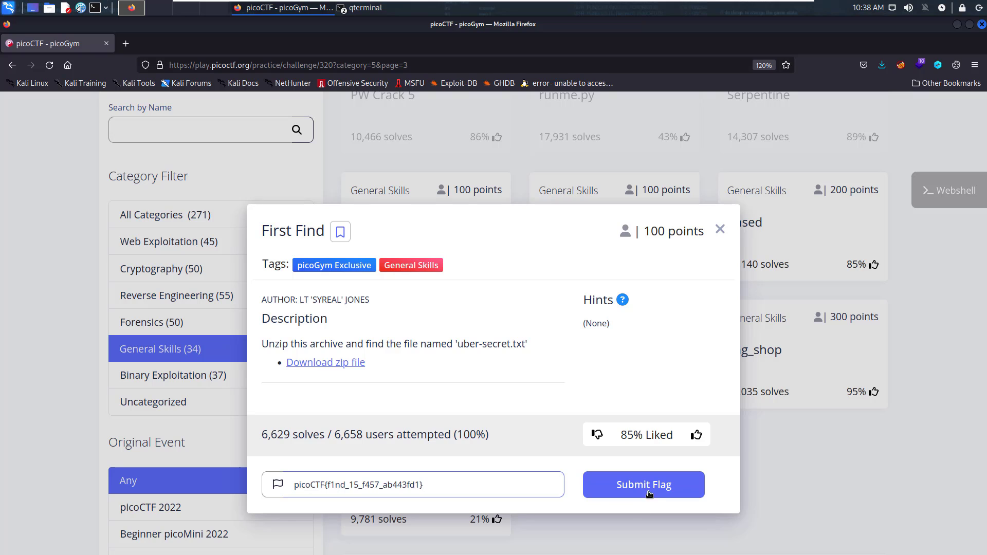
Step: Submit the pasted flag for 100 points and dismiss the points notification
left_click(642, 484)
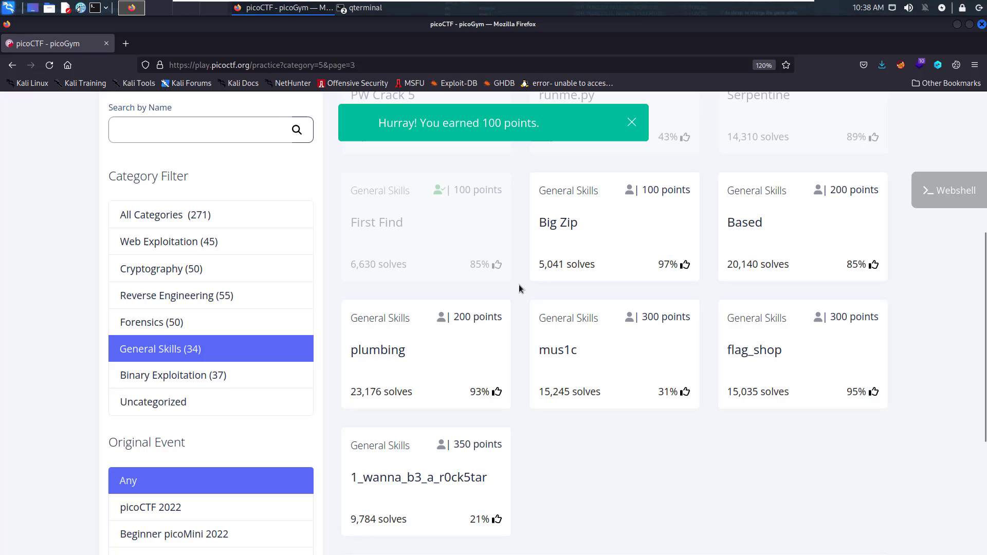
mouse_move(96, 301)
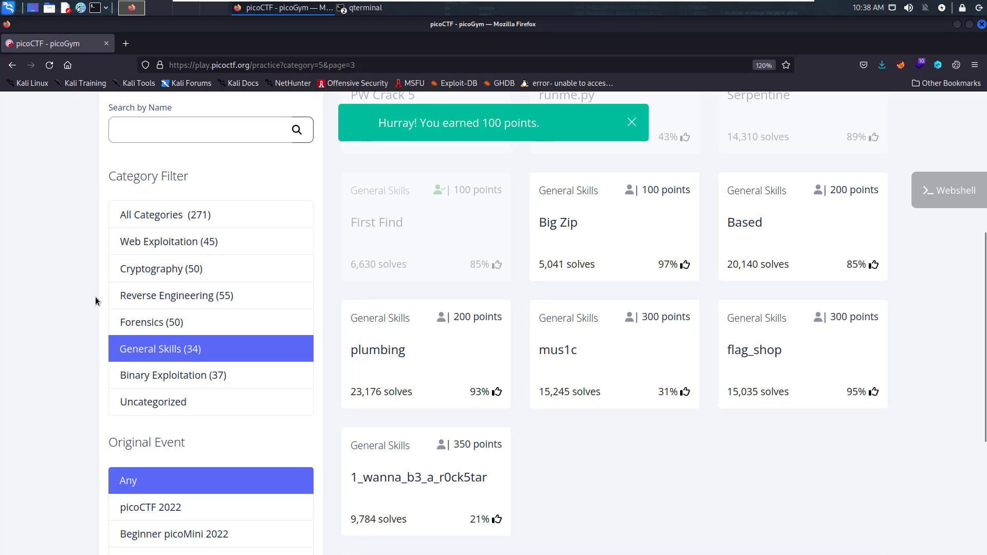
left_click(631, 122)
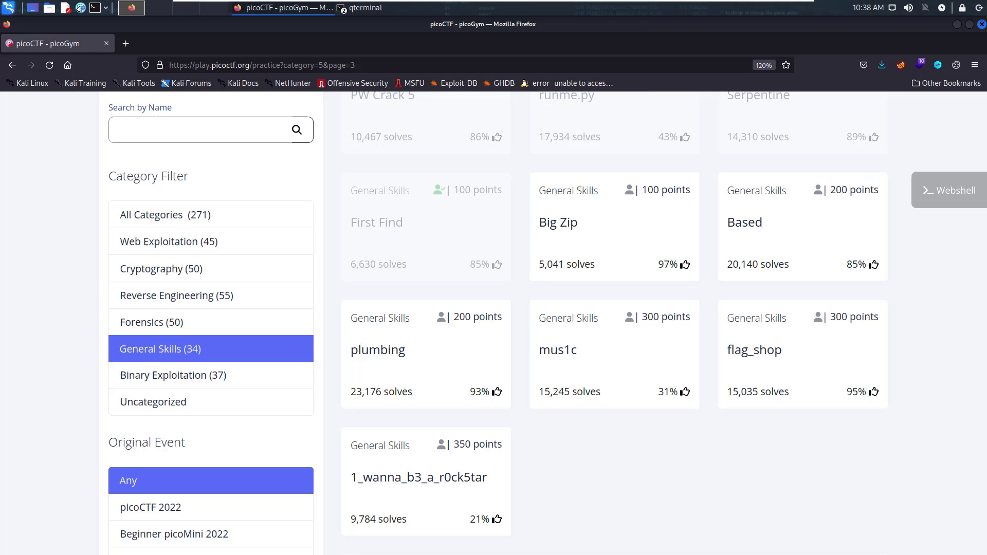